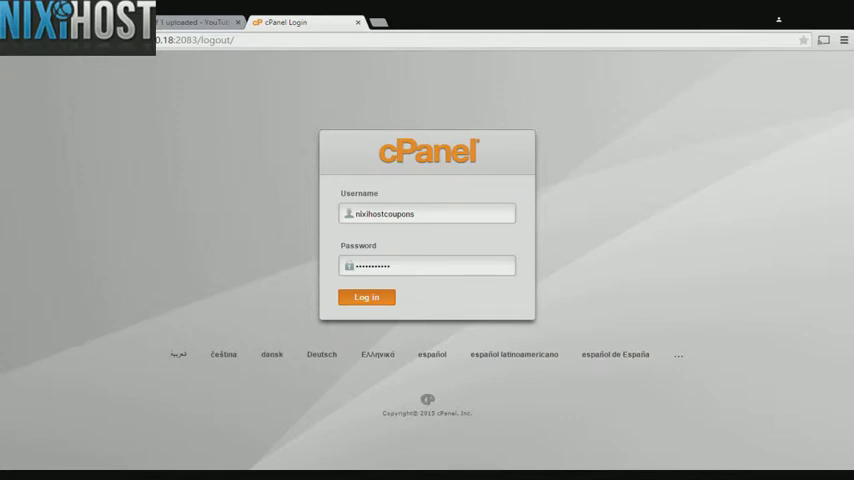
Log in to the cPanel hosting account with the filled-in credentials.
click(366, 296)
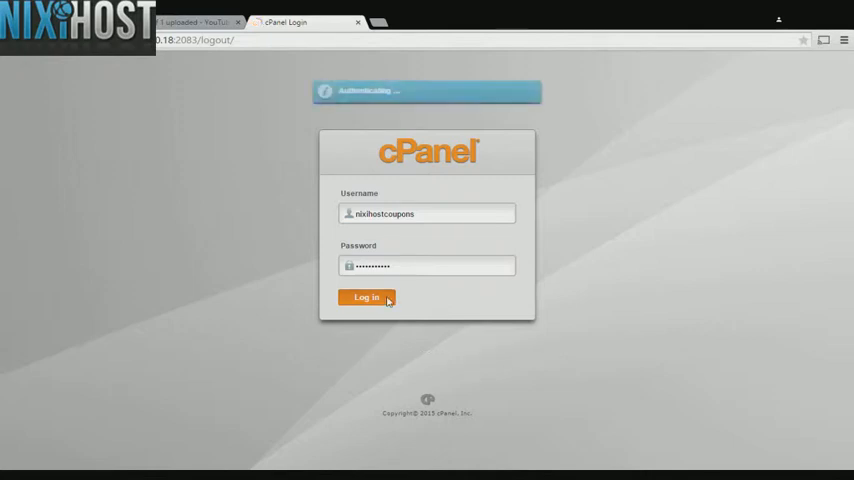
Launch the Softaculous Apps Installer from the Software section of the dashboard.
click(366, 296)
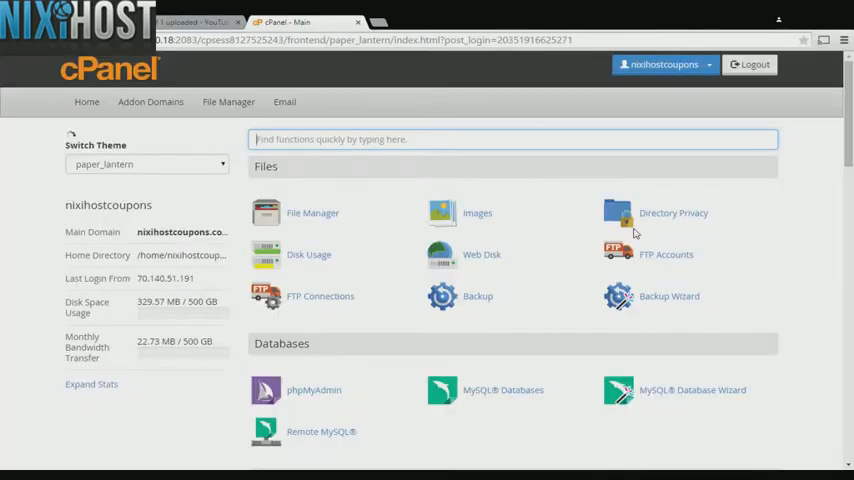
scroll(down, 3)
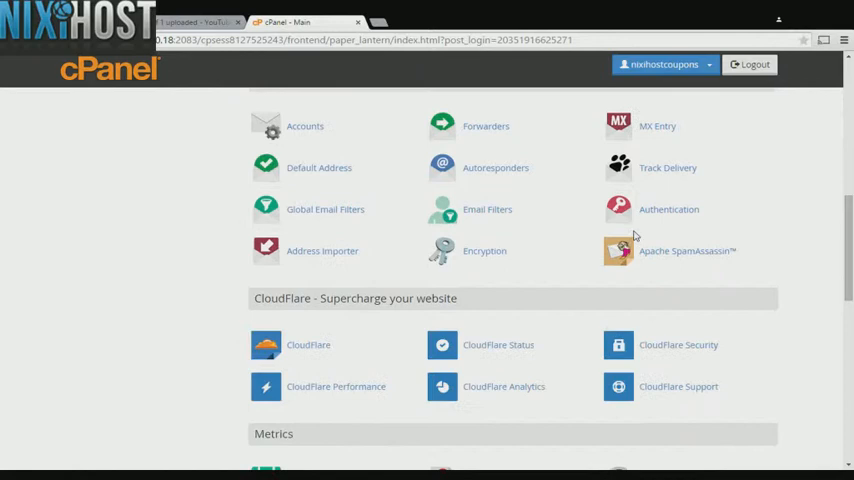
scroll(down, 3)
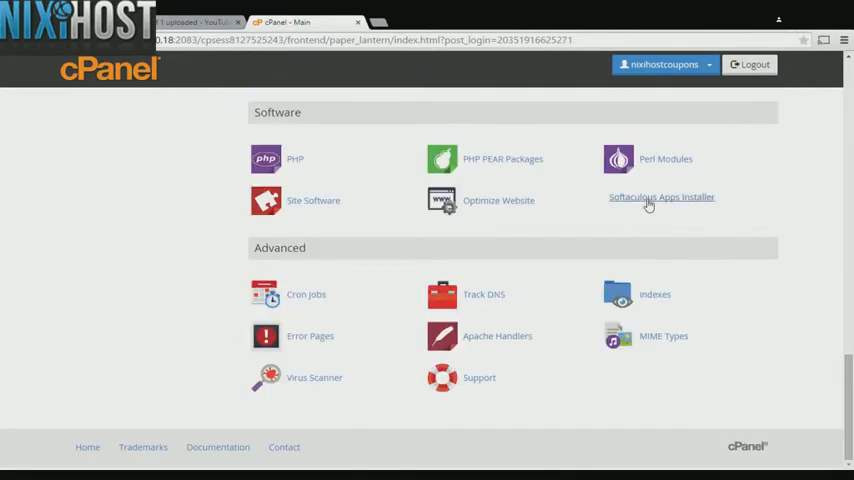
click(660, 196)
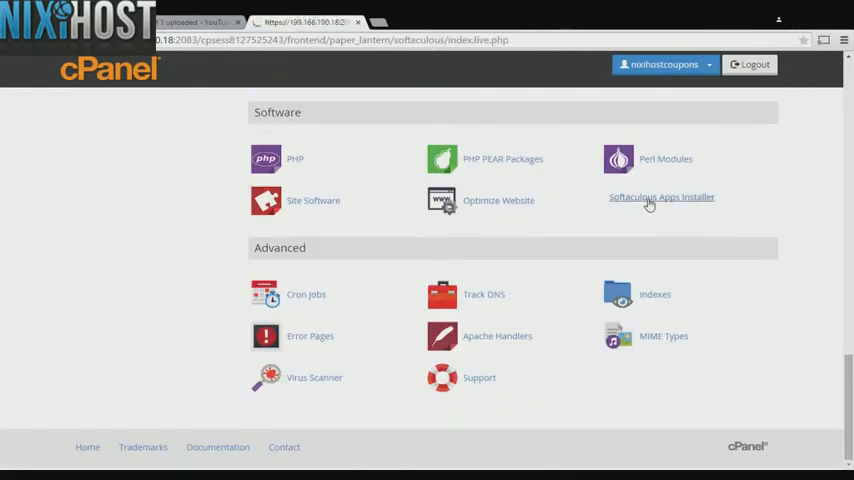
Browse the Frameworks category and show the HTML Purifier 4.6.0 script page.
click(660, 196)
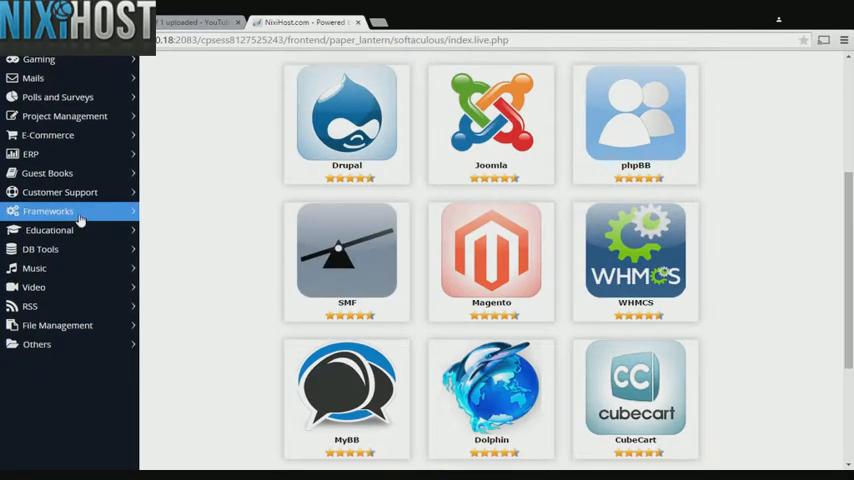
click(48, 210)
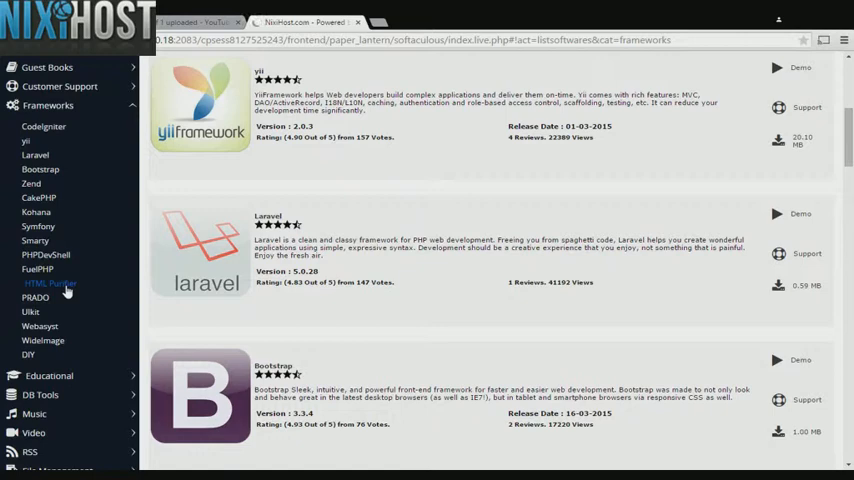
click(48, 284)
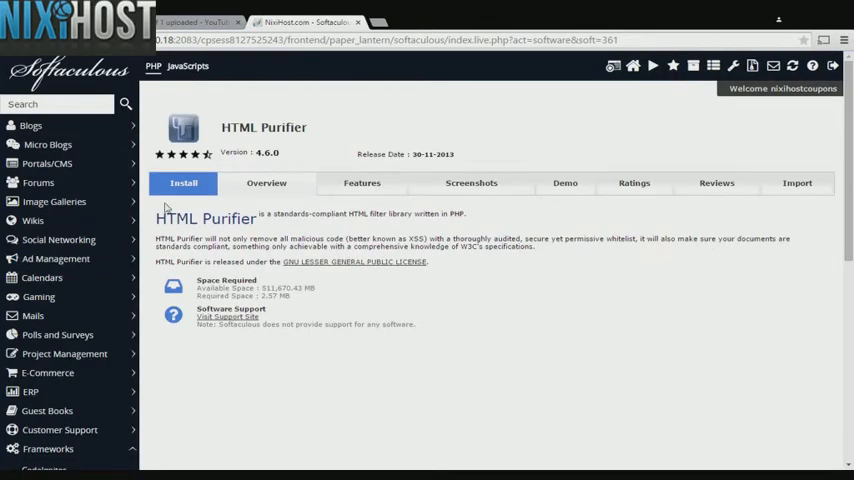
click(184, 184)
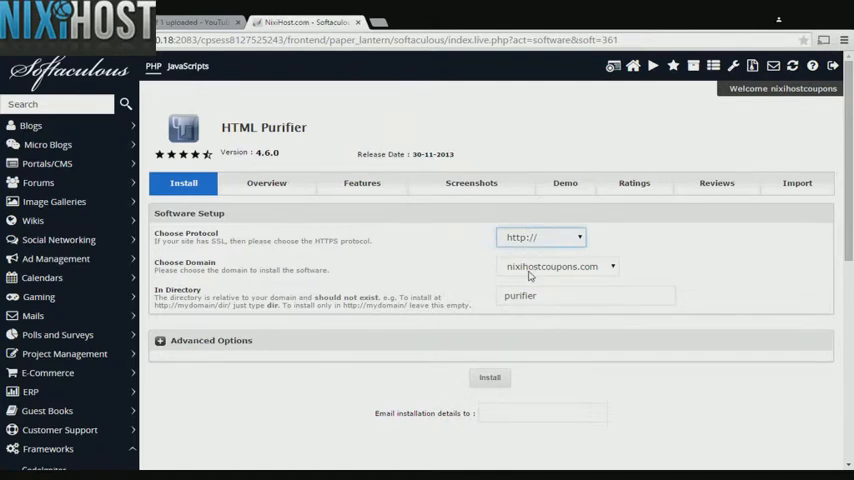
click(540, 236)
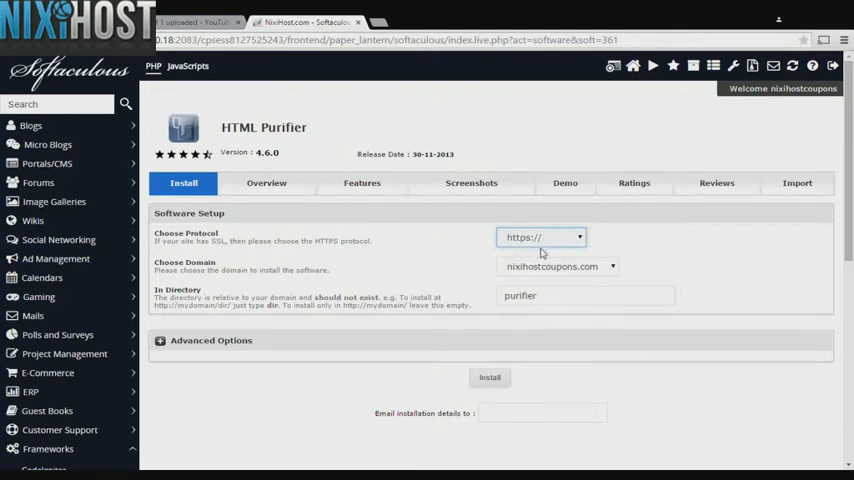
click(540, 236)
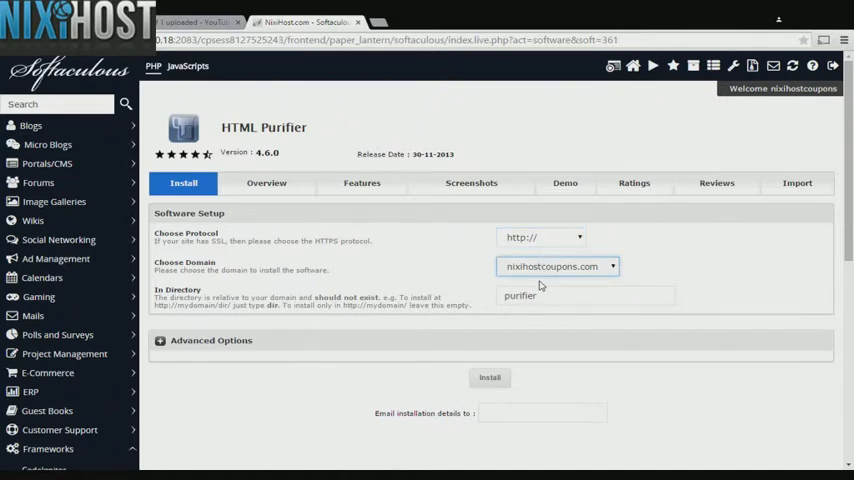
click(584, 296)
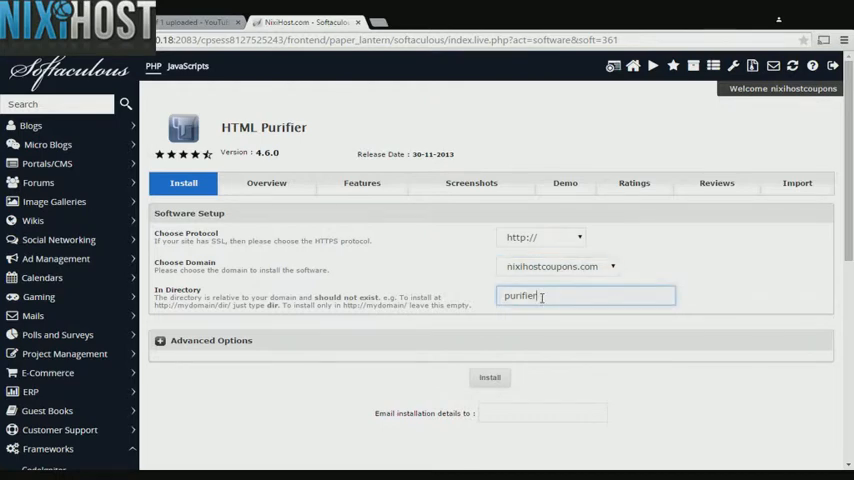
double_click(520, 296)
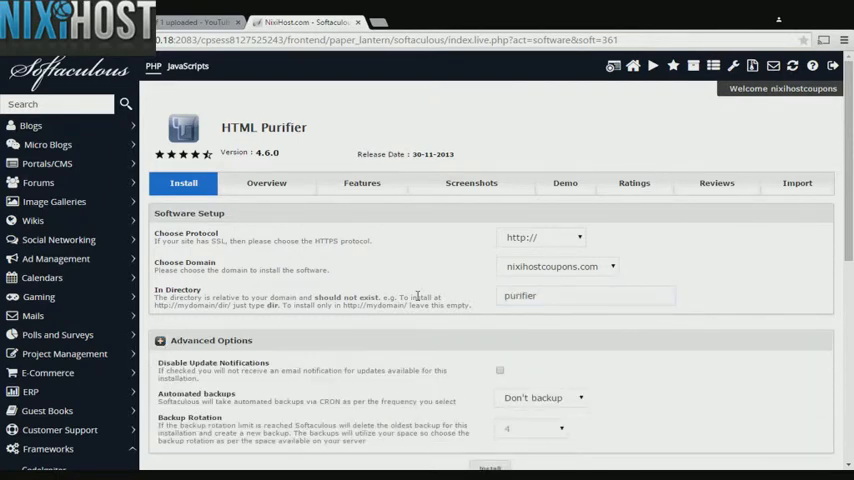
Set automated backups to once a day and install HTML Purifier, reaching the success page.
scroll(down, 3)
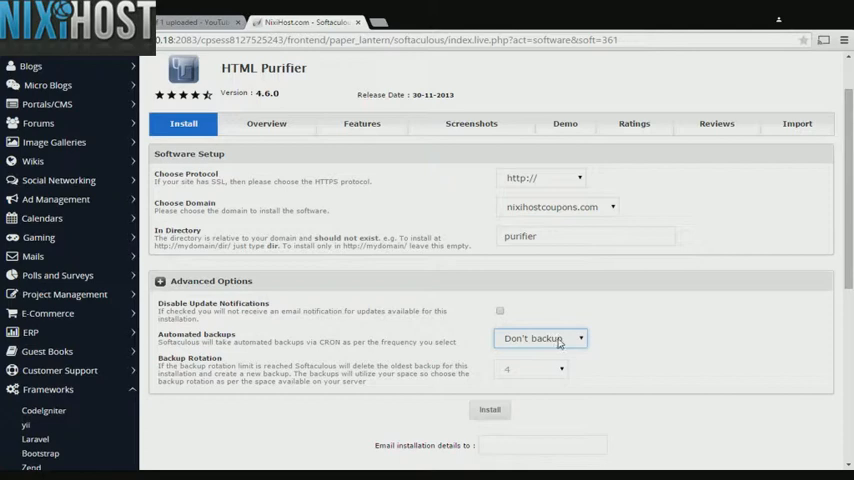
click(540, 338)
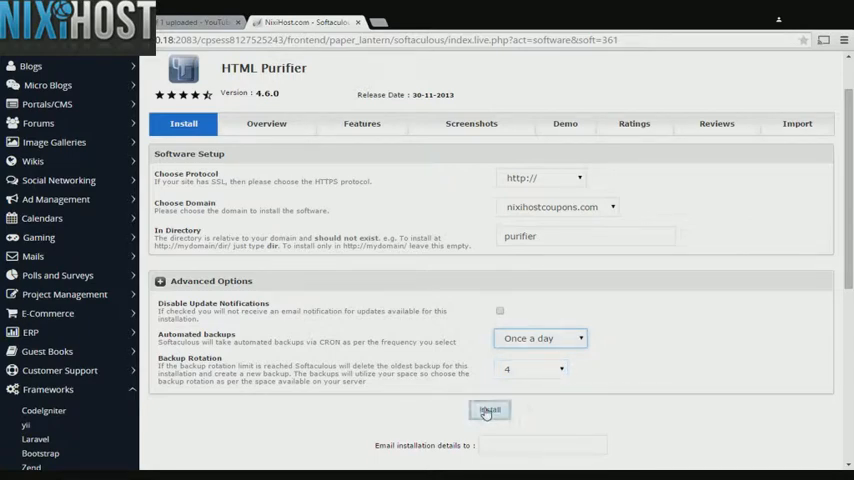
click(488, 410)
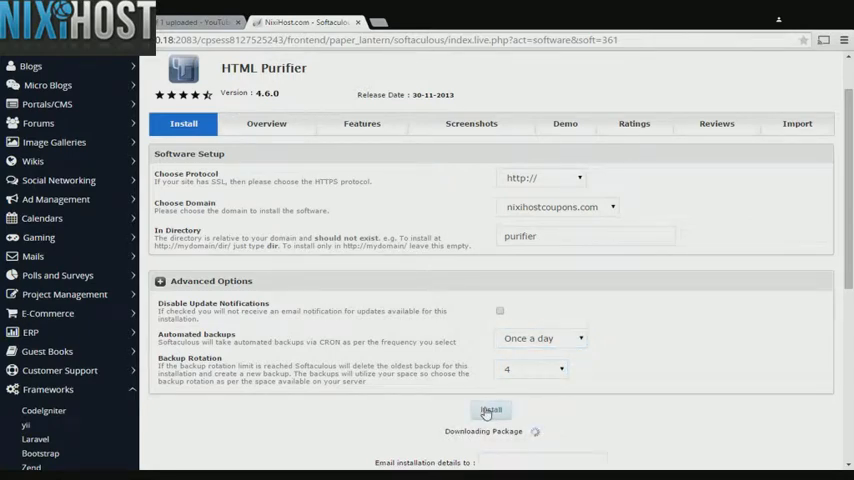
click(492, 412)
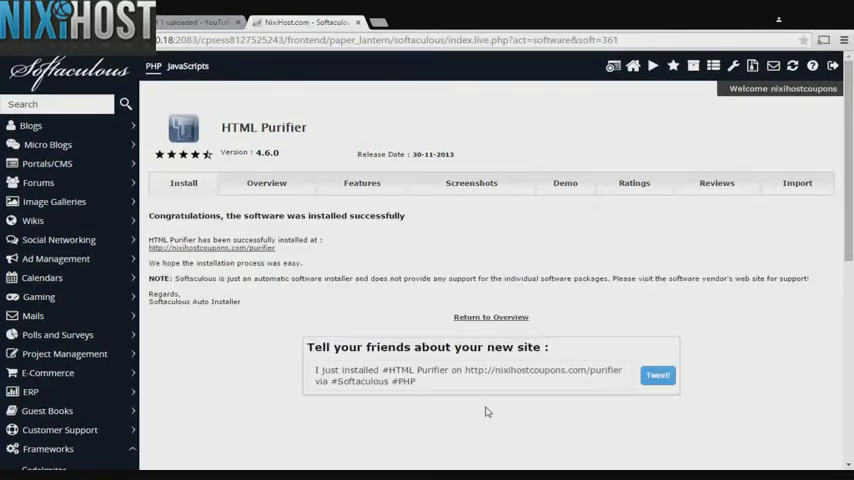